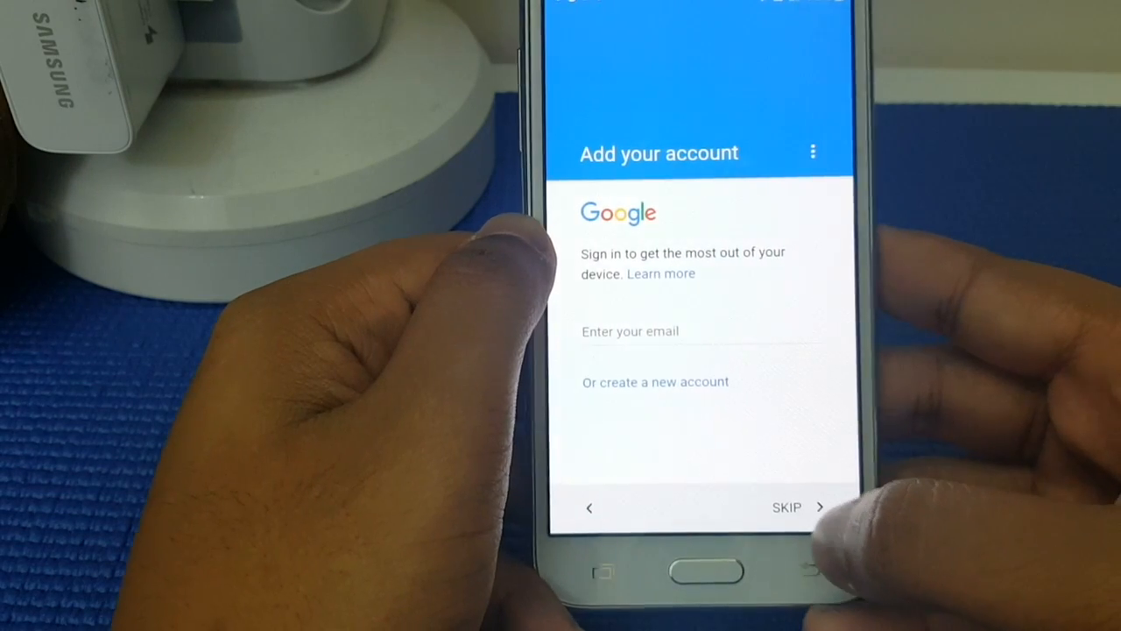
# - Skip adding a Google account, then confirm skipping the Samsung account too
pyautogui.click(784, 506)
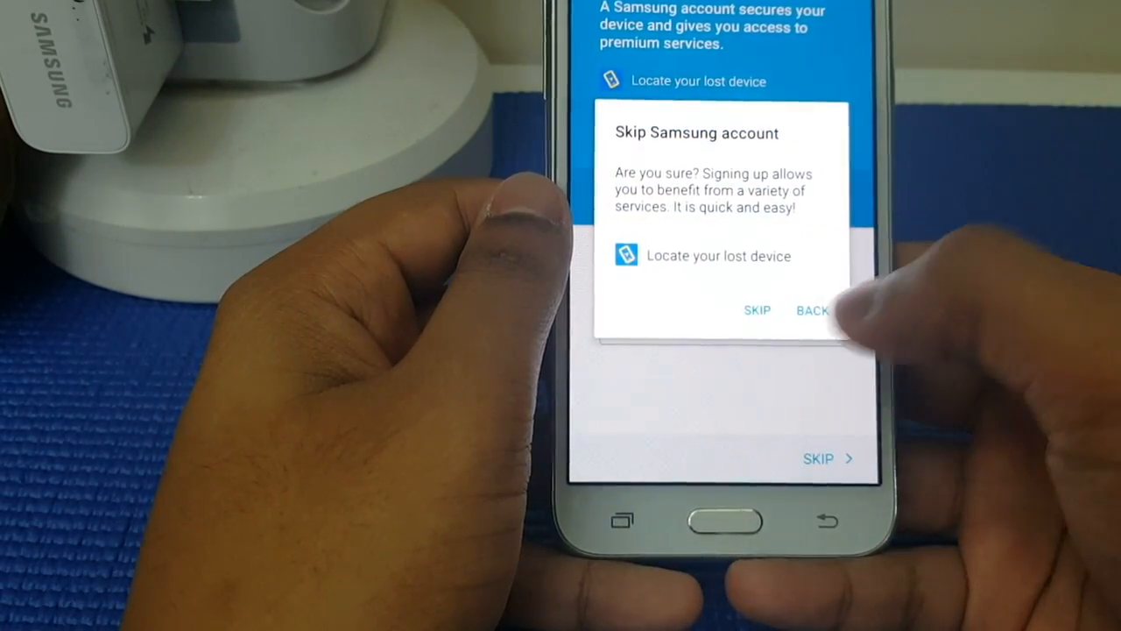
pyautogui.click(756, 310)
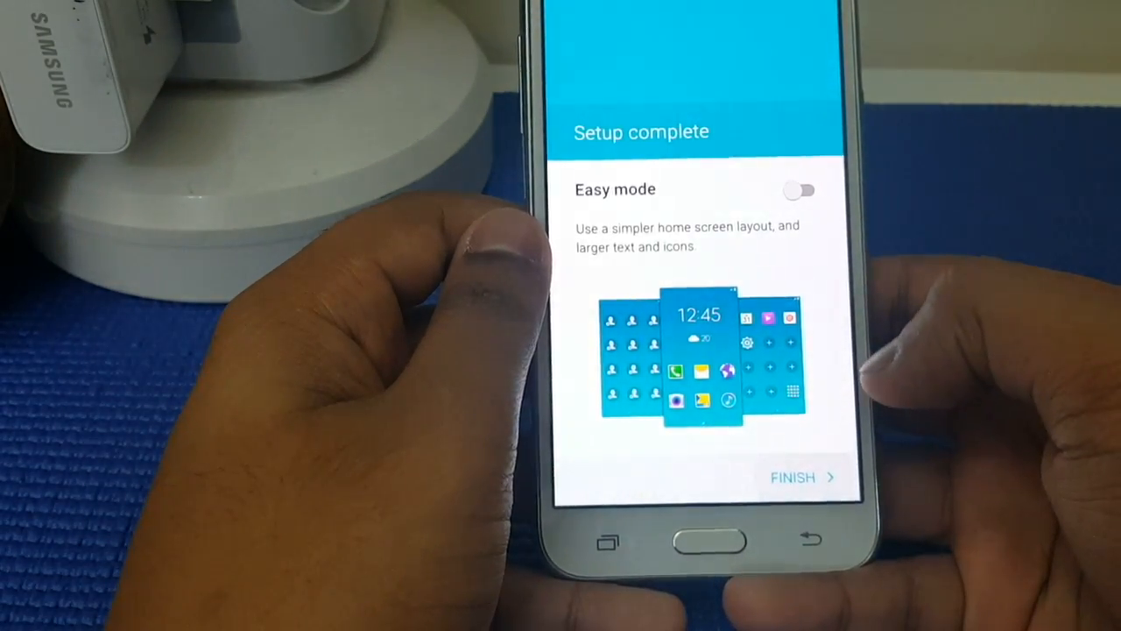
# - Finish setup from the Setup complete screen with Easy mode left off
pyautogui.click(802, 476)
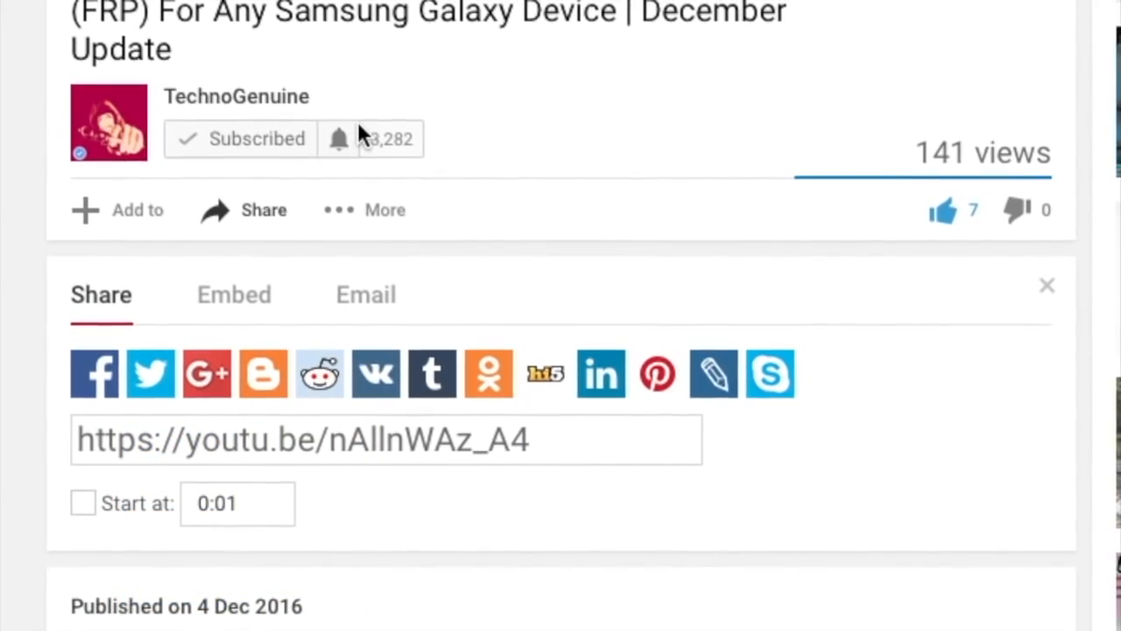
# - Turn on 'Send me all notifications' for the TechnoGenuine channel and save it
pyautogui.click(338, 138)
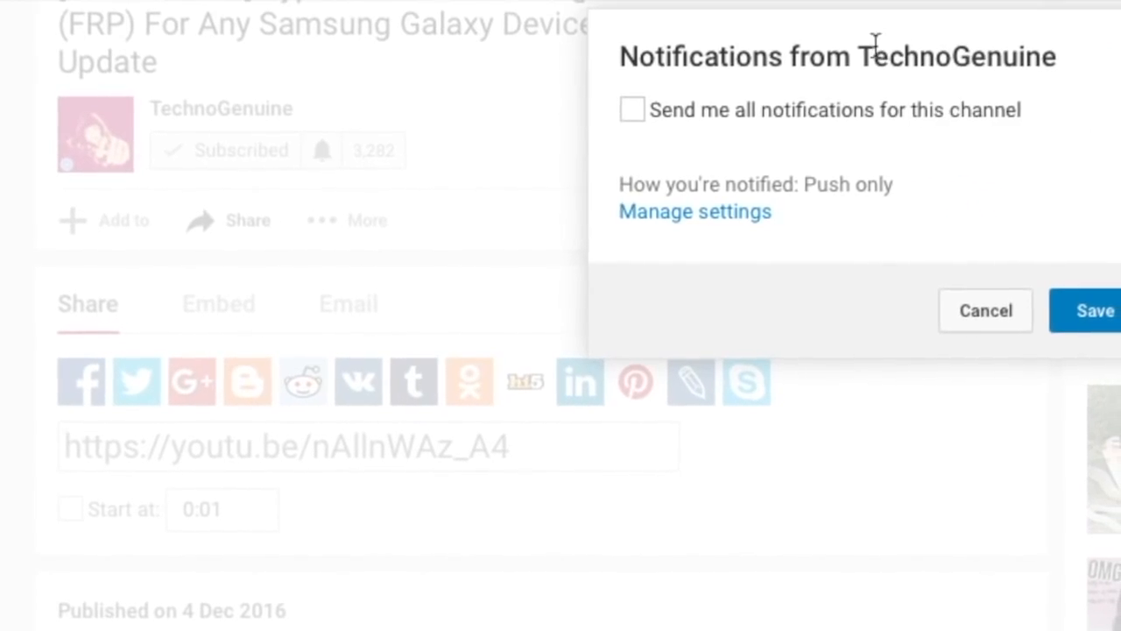
pyautogui.click(630, 109)
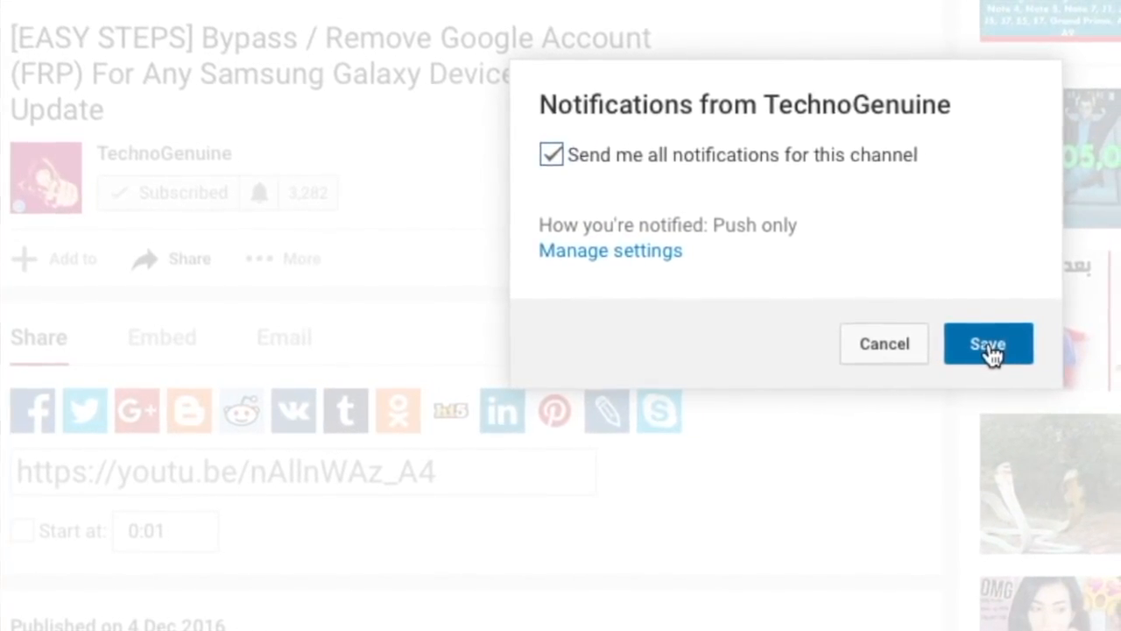
pyautogui.click(987, 343)
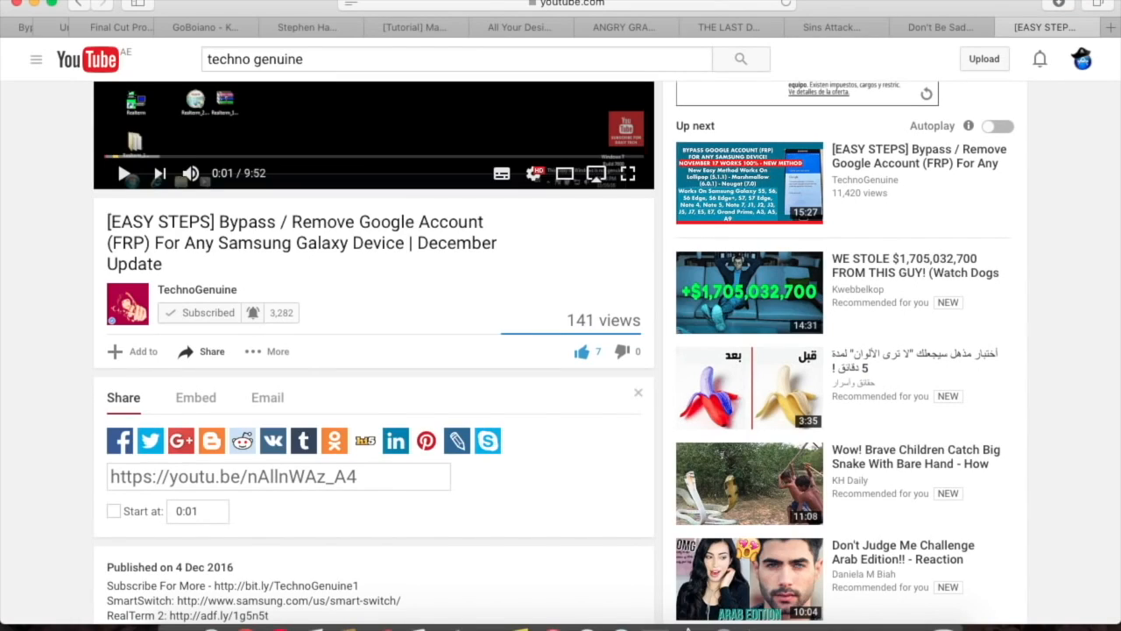